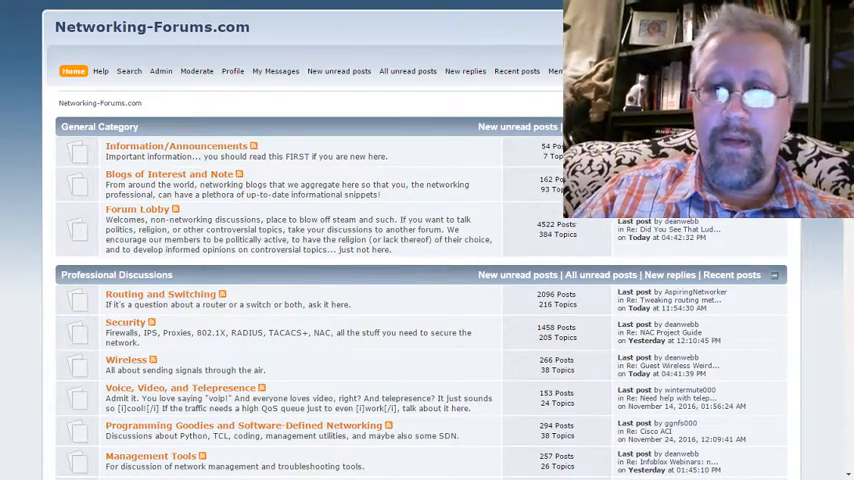
scroll(down, 3)
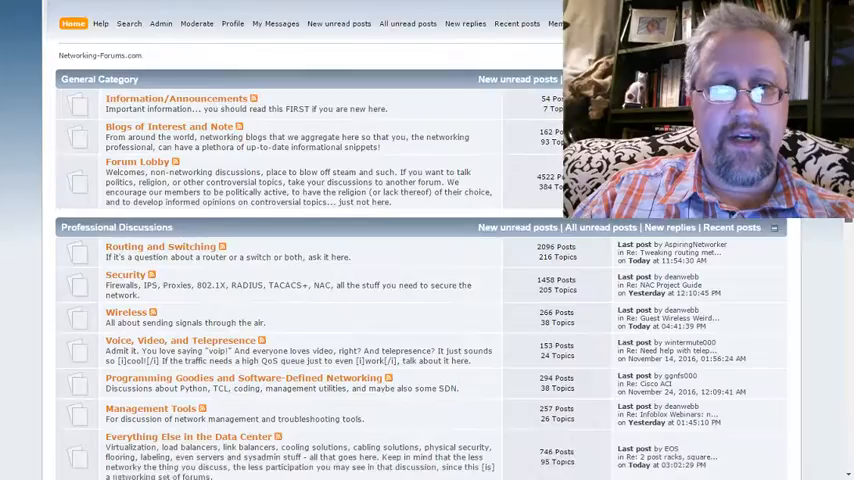
scroll(down, 3)
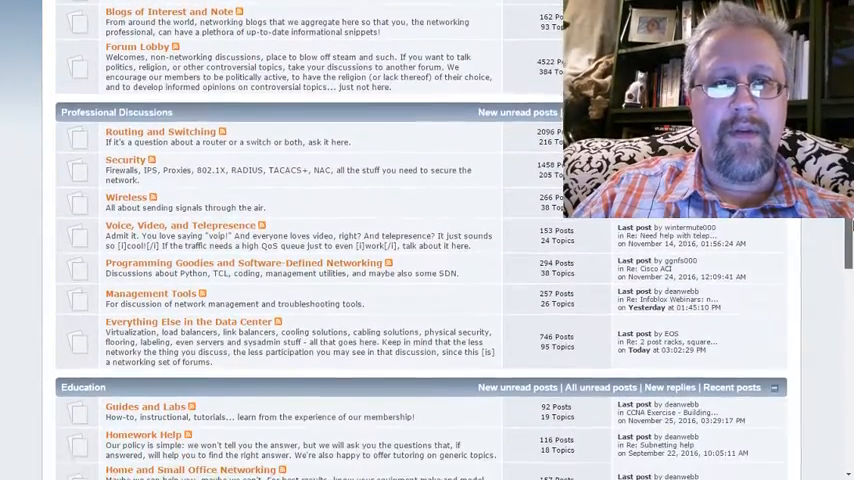
scroll(down, 3)
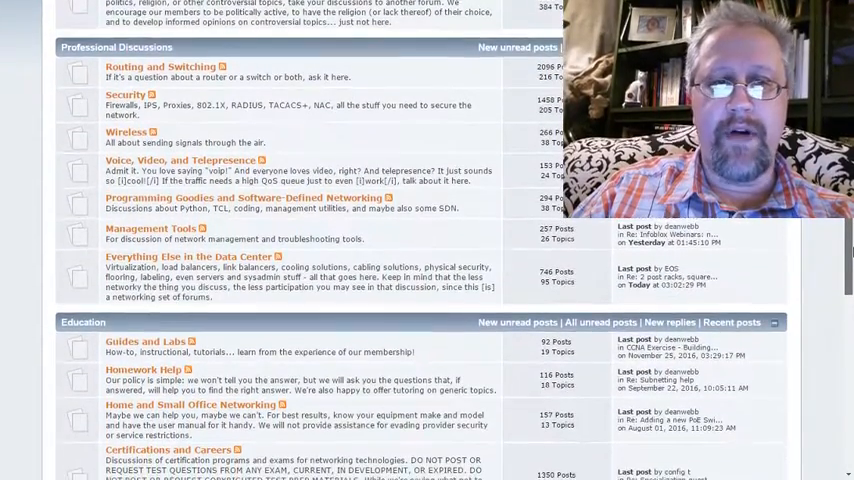
scroll(down, 3)
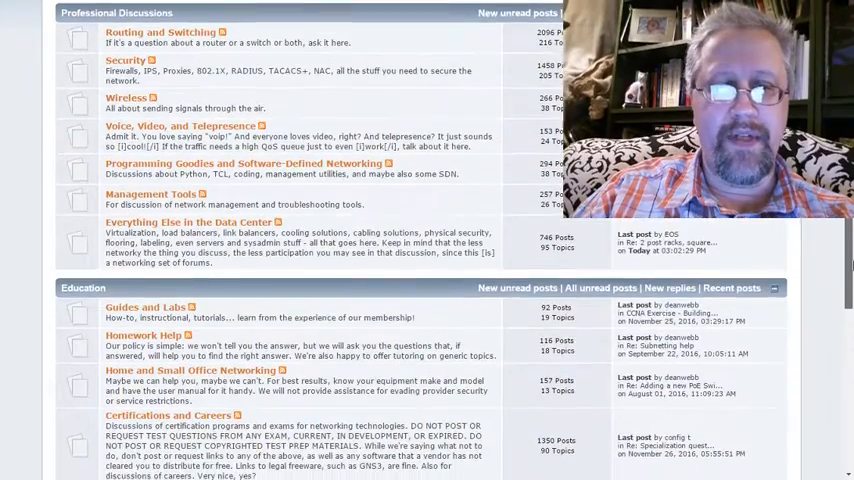
scroll(down, 3)
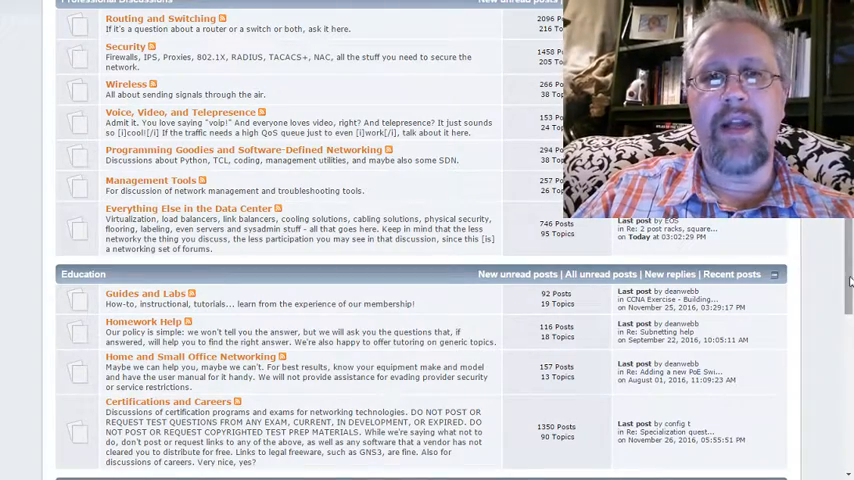
scroll(up, 3)
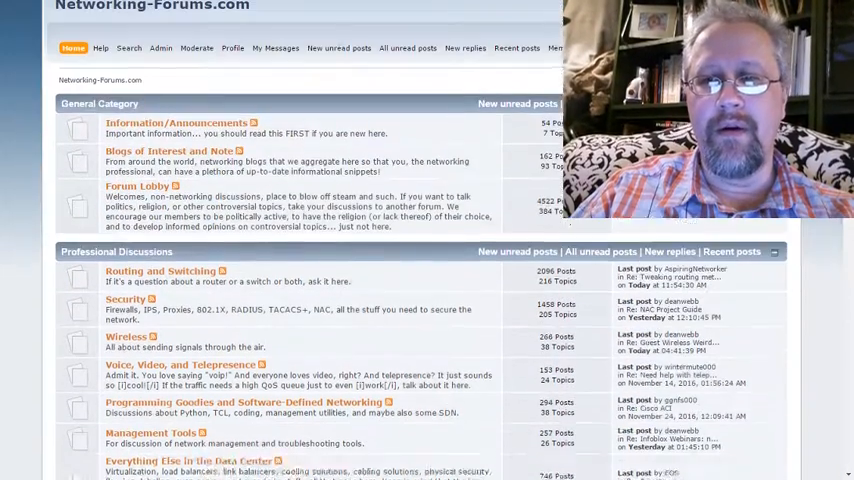